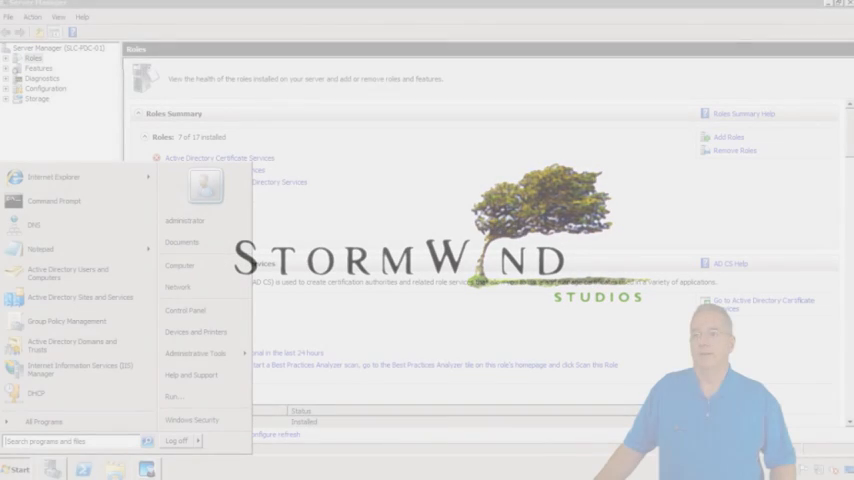
# Step: Launch Remote Desktop Session Host Configuration from Administrative Tools and select the RDP-Tcp connection
pyautogui.click(196, 352)
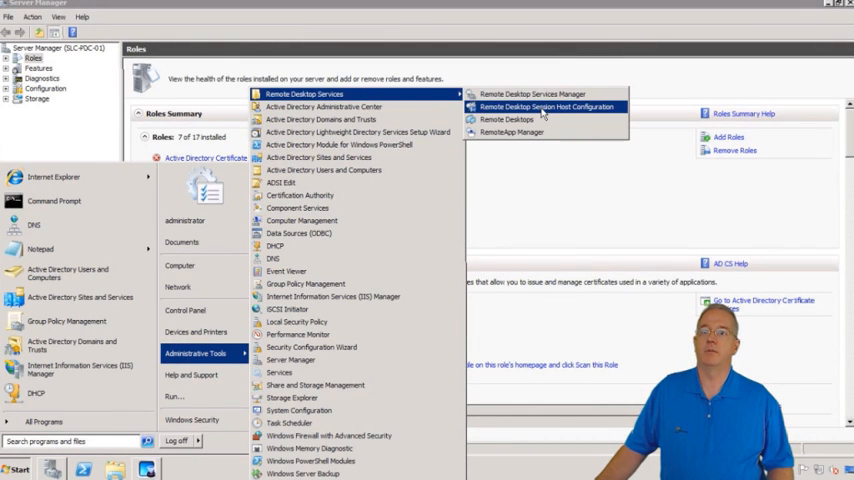
pyautogui.click(548, 108)
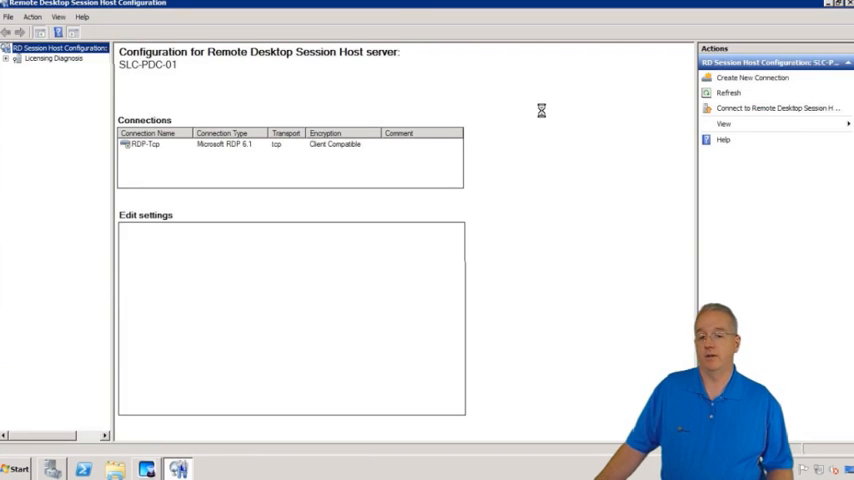
pyautogui.click(144, 144)
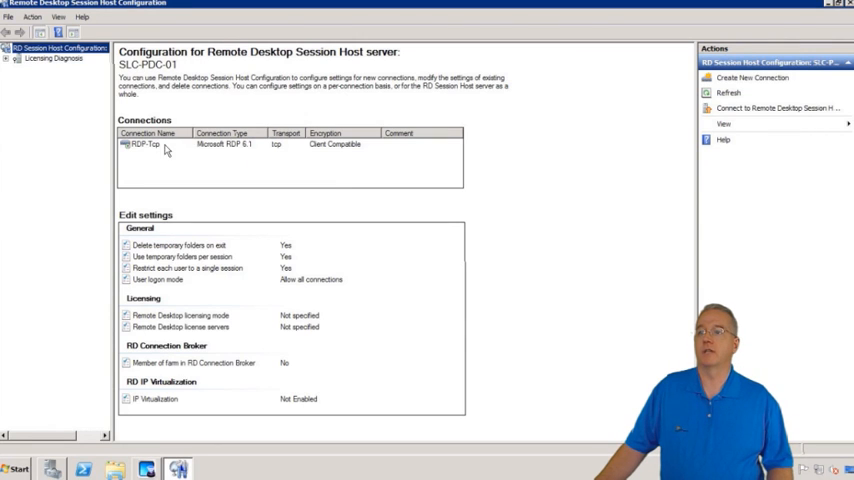
pyautogui.click(144, 144)
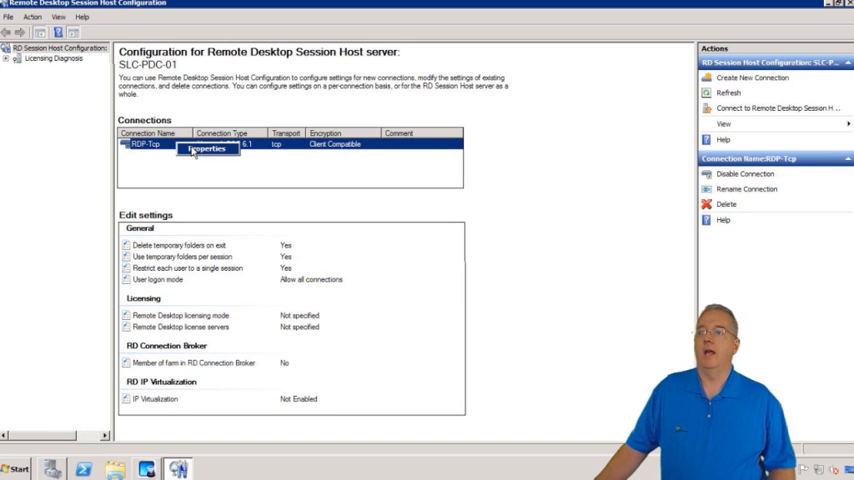
# Step: In RDP-Tcp Properties, General, set Security layer to SSL (TLS 1.0)
pyautogui.click(204, 148)
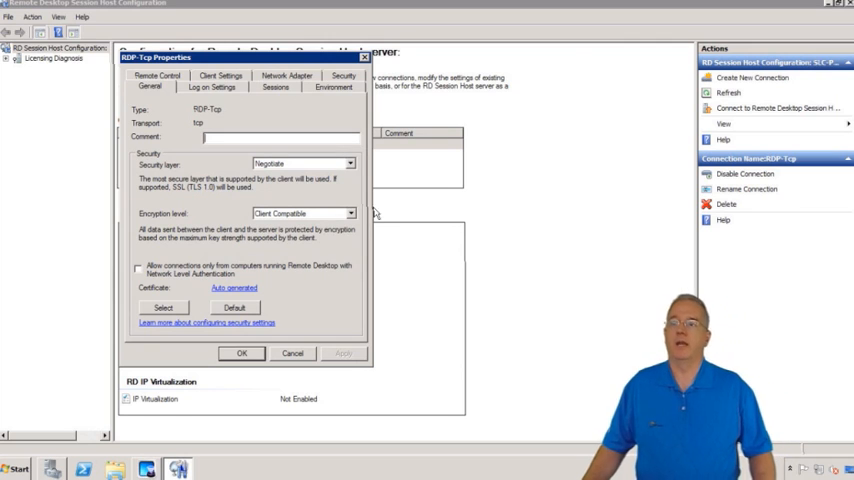
pyautogui.moveTo(364, 210)
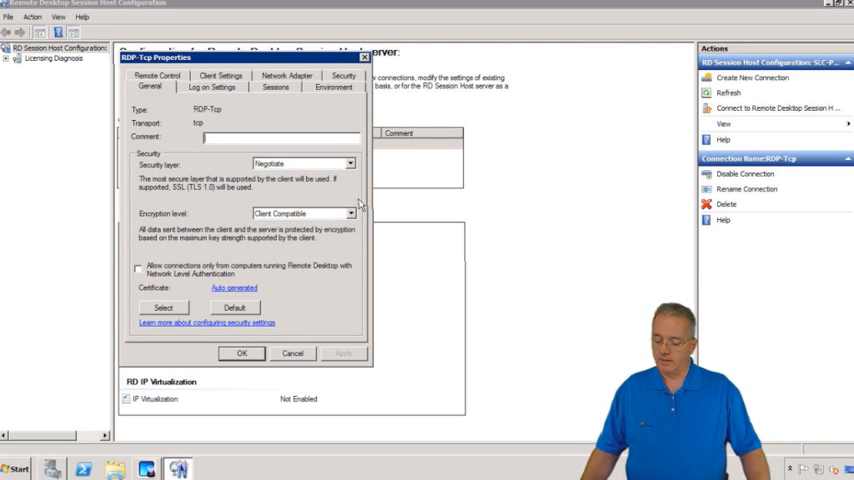
pyautogui.click(348, 164)
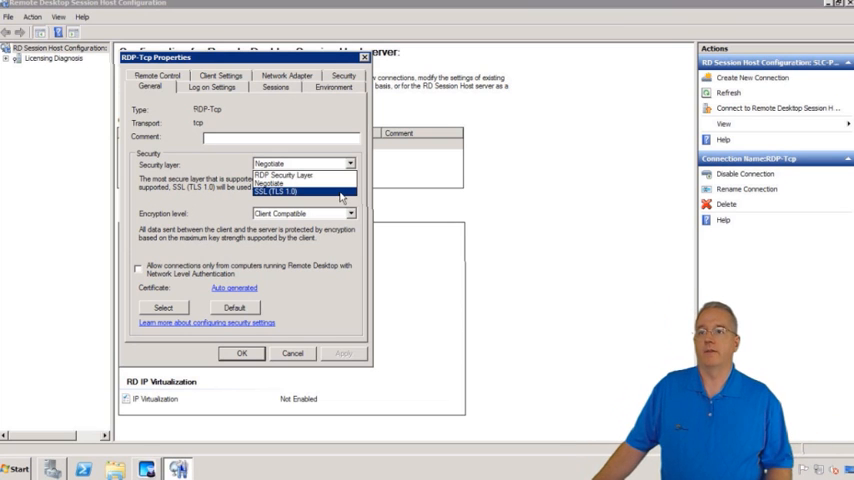
pyautogui.click(280, 192)
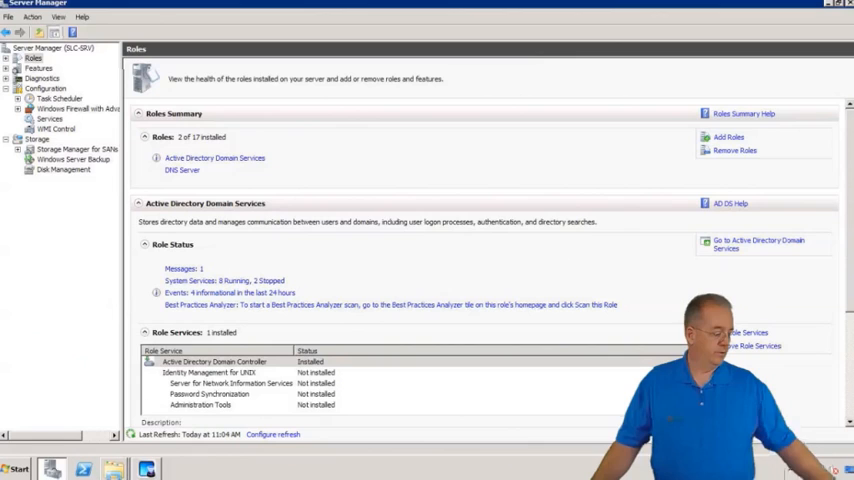
# Step: Expand Features to reach Group Policy Management and select the Finance GPO
pyautogui.click(16, 468)
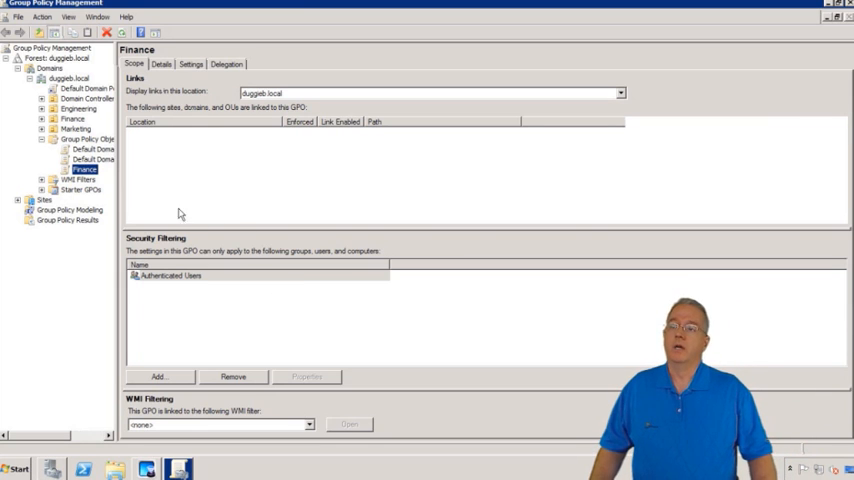
# Step: Edit the Finance GPO and maximize the Group Policy Management Editor
pyautogui.rightClick(84, 168)
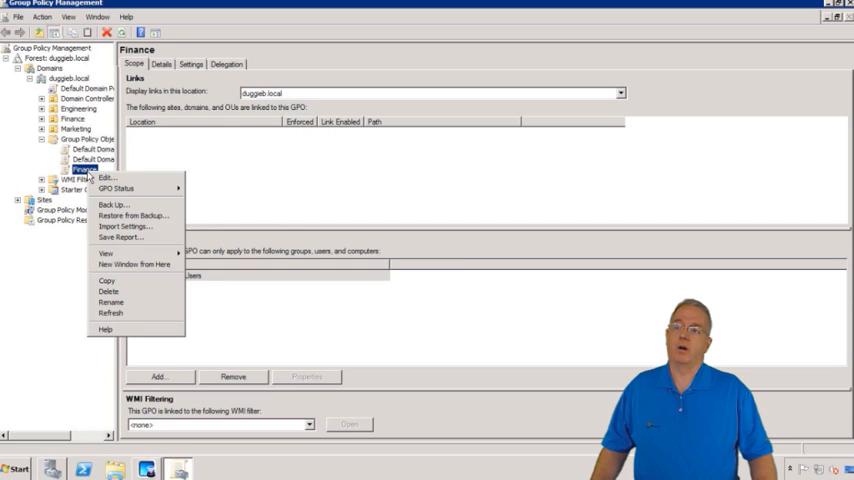
pyautogui.click(106, 176)
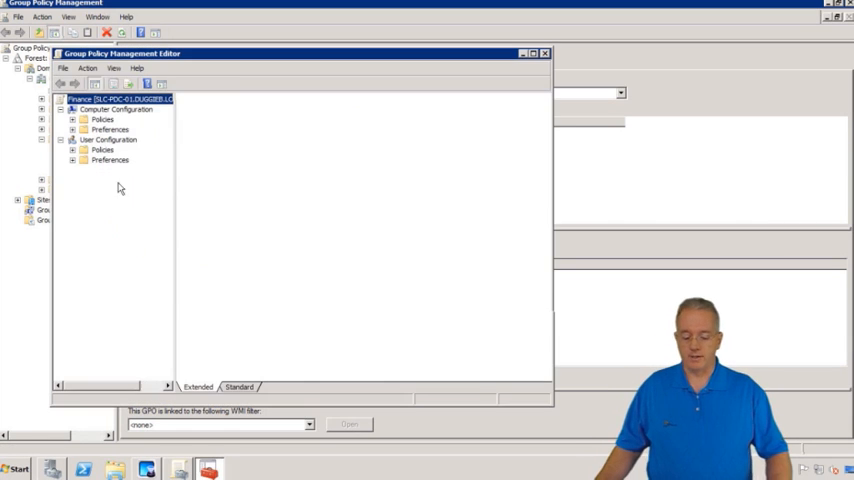
pyautogui.click(110, 98)
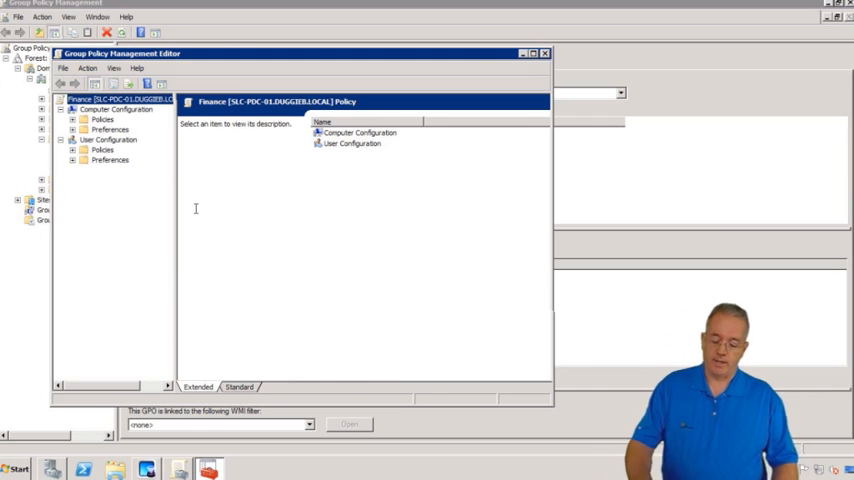
pyautogui.moveTo(484, 96)
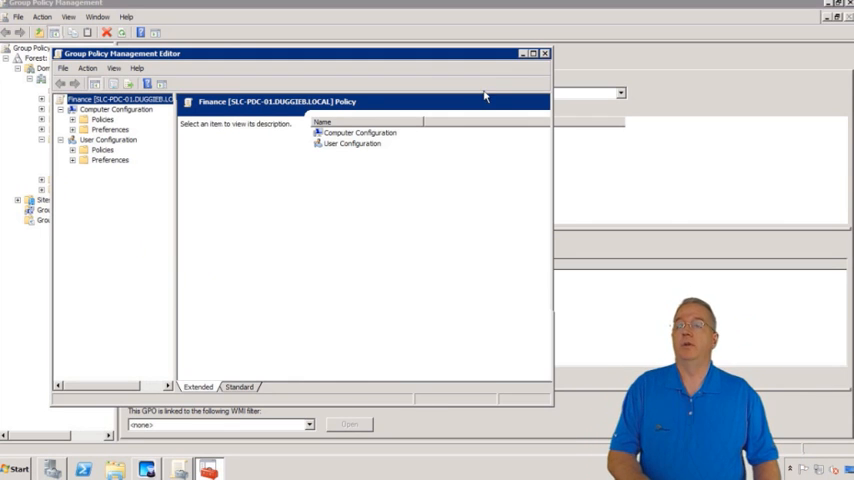
pyautogui.click(532, 52)
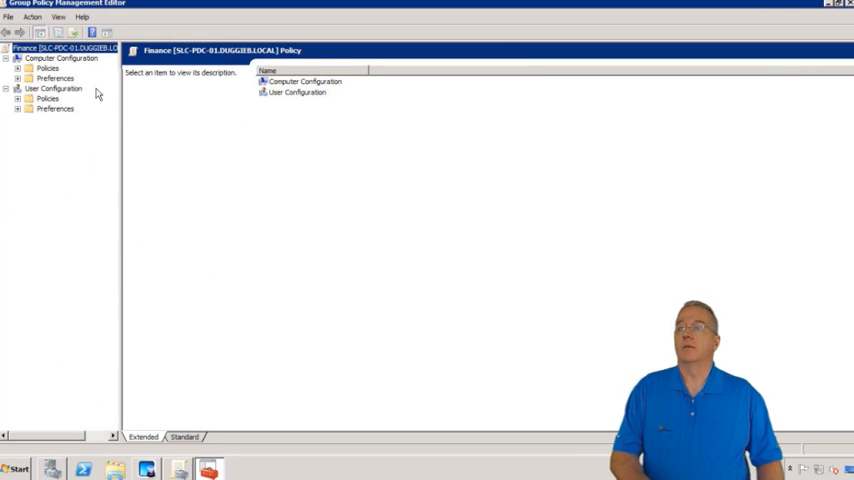
# Step: Expand Computer Configuration > Policies > Administrative Templates > System > Credentials Delegation
pyautogui.click(48, 68)
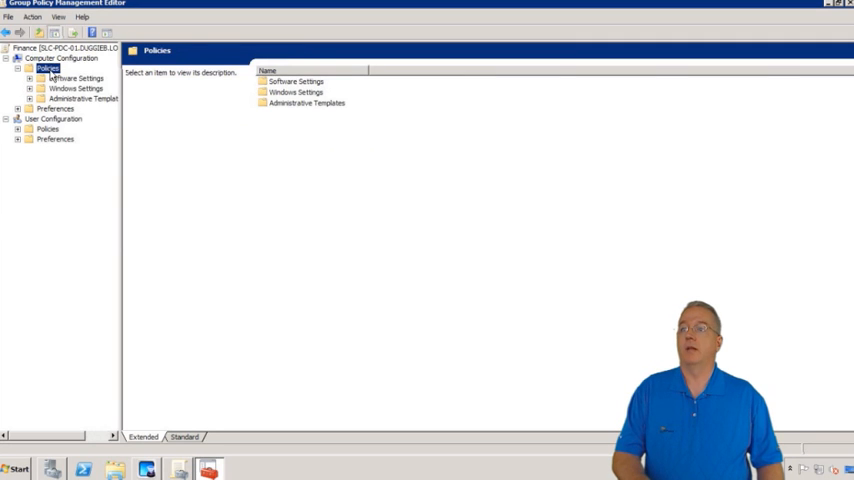
pyautogui.click(84, 98)
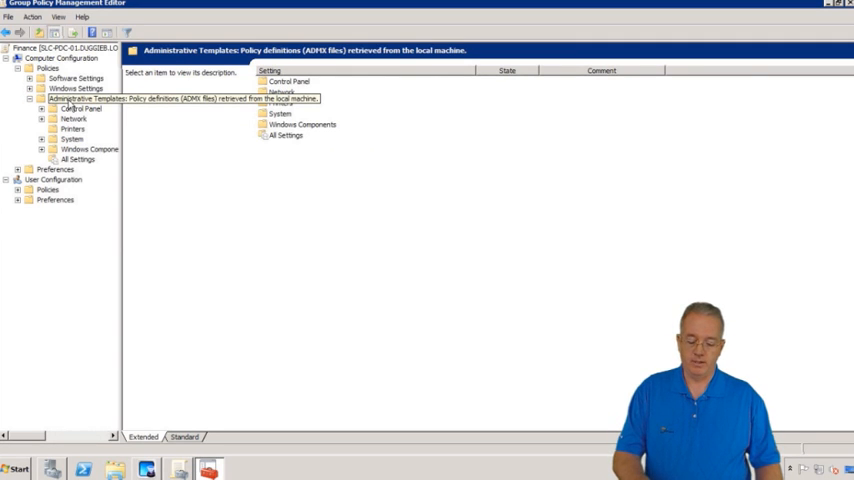
pyautogui.click(84, 98)
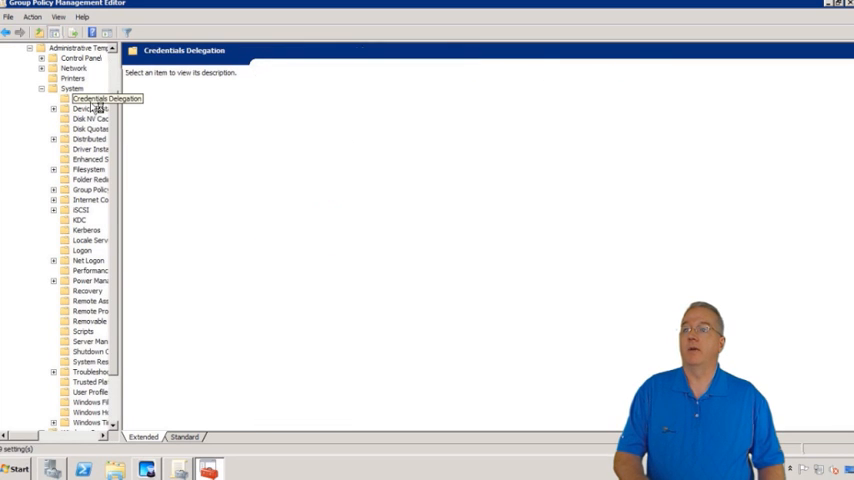
pyautogui.click(90, 98)
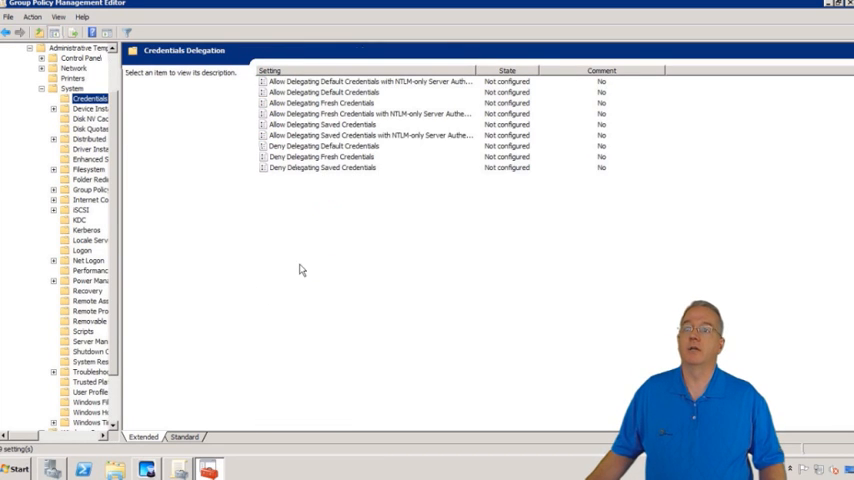
pyautogui.moveTo(304, 256)
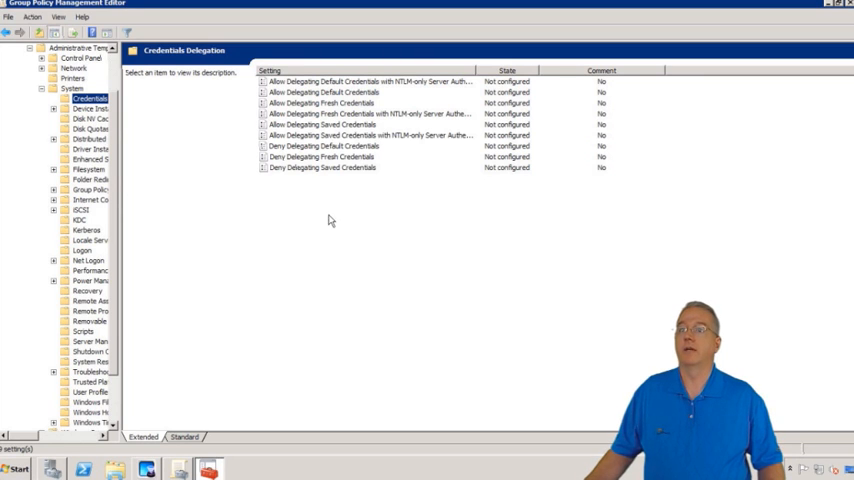
# Step: Set Allow Delegating Default Credentials to Enabled
pyautogui.doubleClick(322, 92)
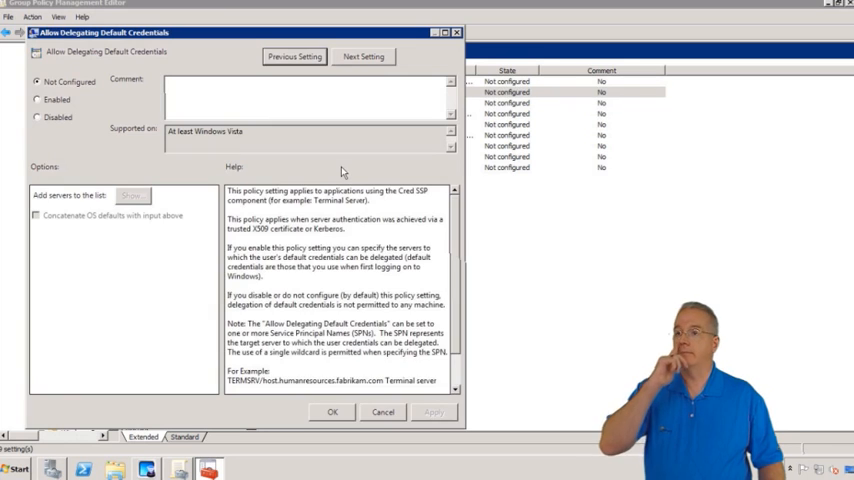
pyautogui.click(36, 100)
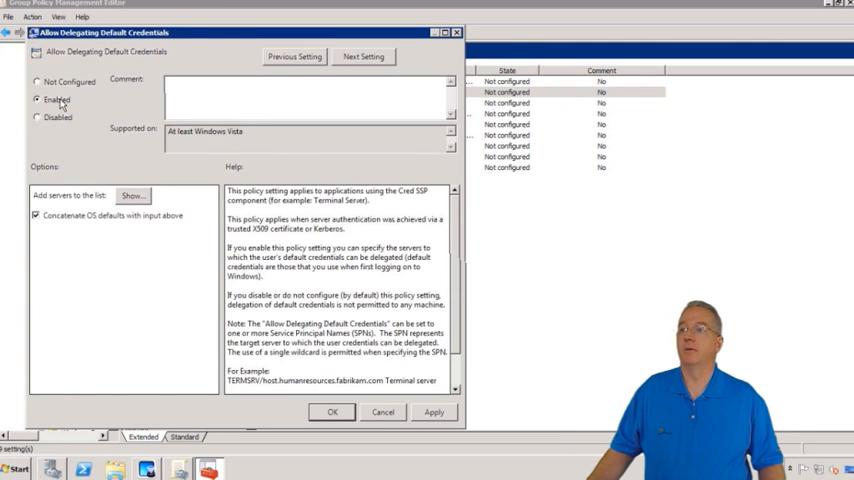
pyautogui.moveTo(200, 208)
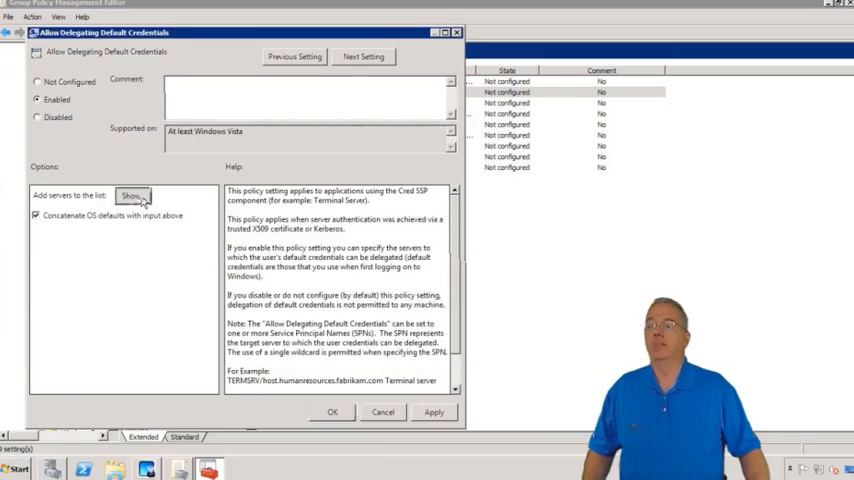
# Step: Via Show..., add server SLC-PDC-01 to the delegation list and confirm with OK
pyautogui.click(132, 196)
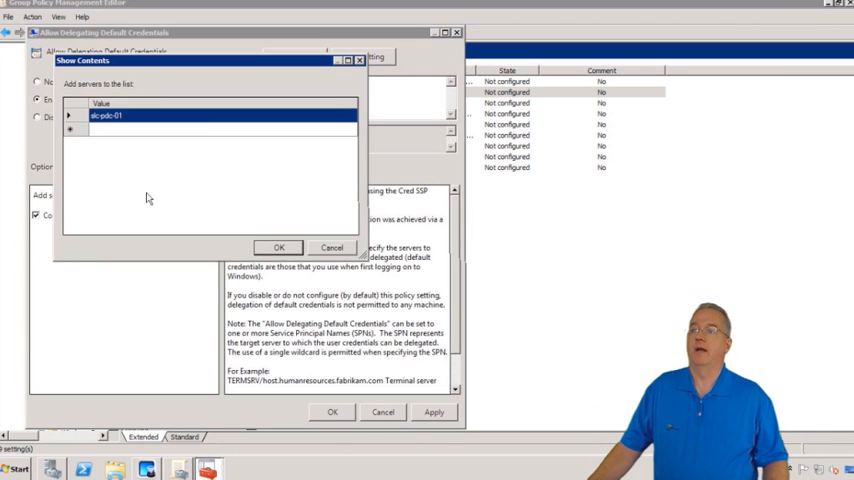
pyautogui.moveTo(312, 252)
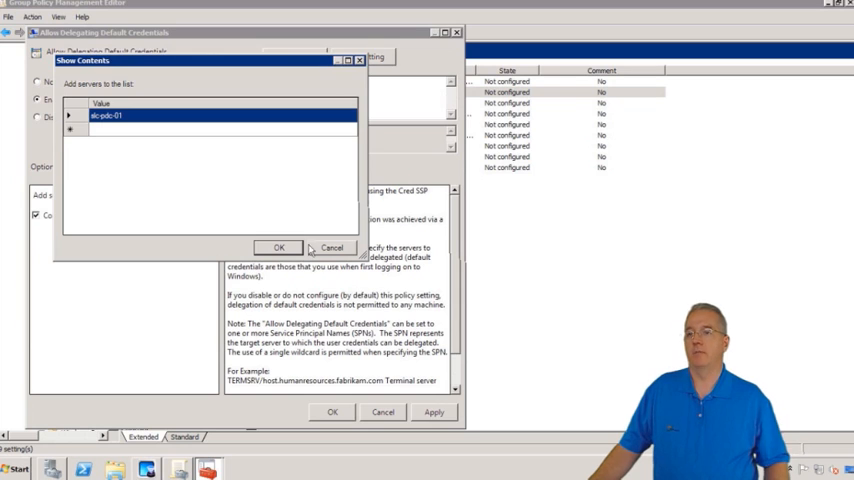
pyautogui.click(278, 246)
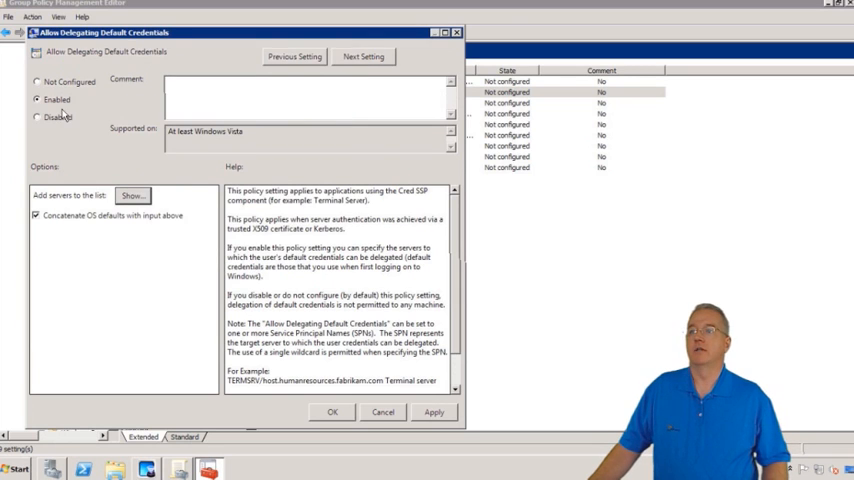
pyautogui.moveTo(136, 58)
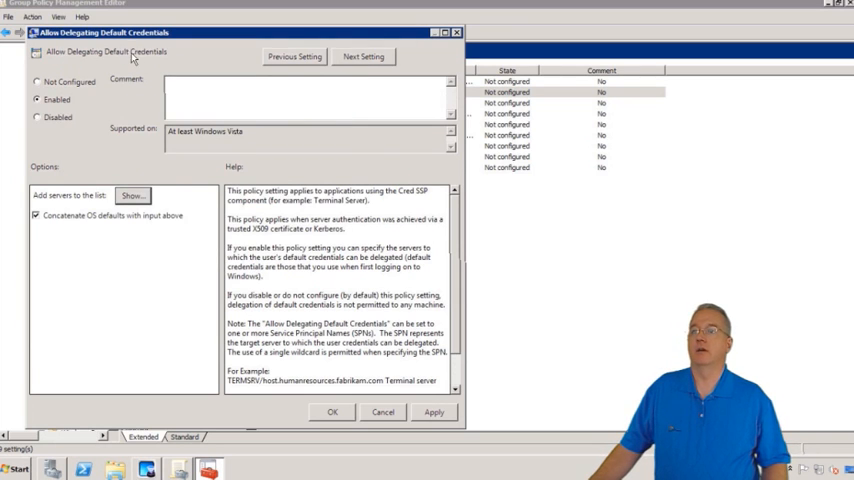